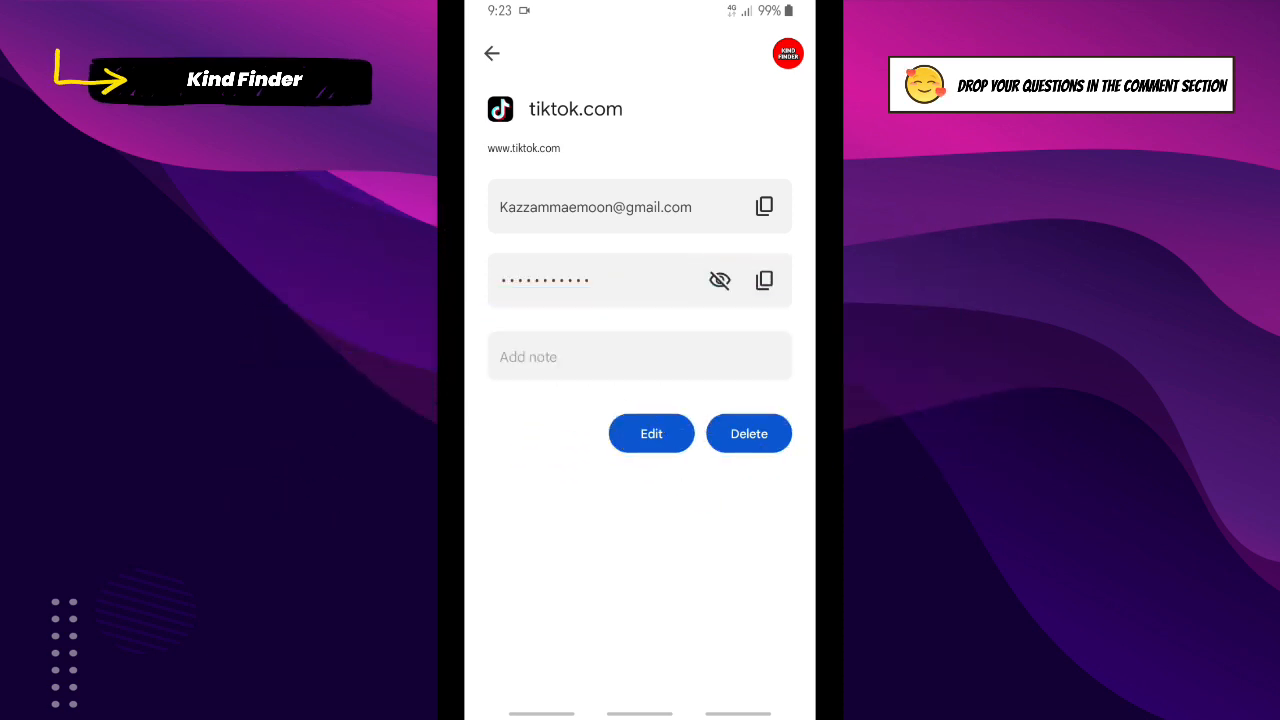
- Close the saved tiktok.com login entry and go back to the home screen
left_click(748, 433)
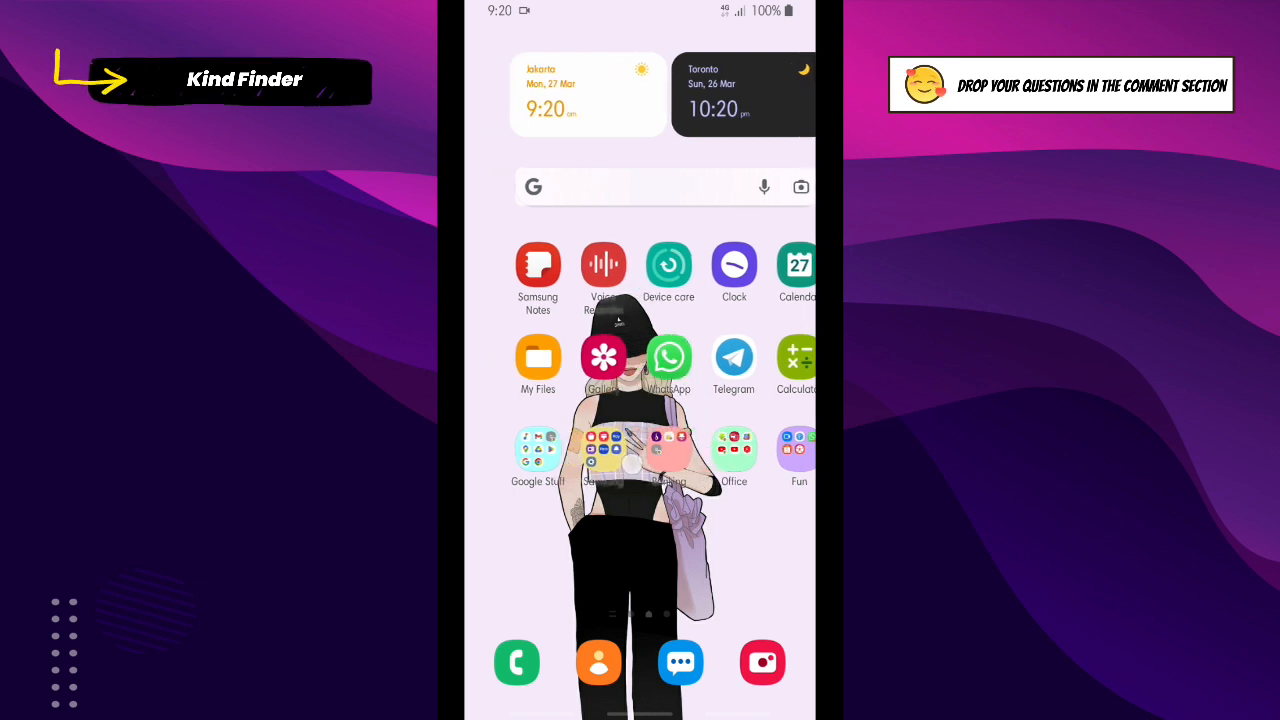
- From the Samsung folder, open Settings and go to the Google settings section
left_click(602, 447)
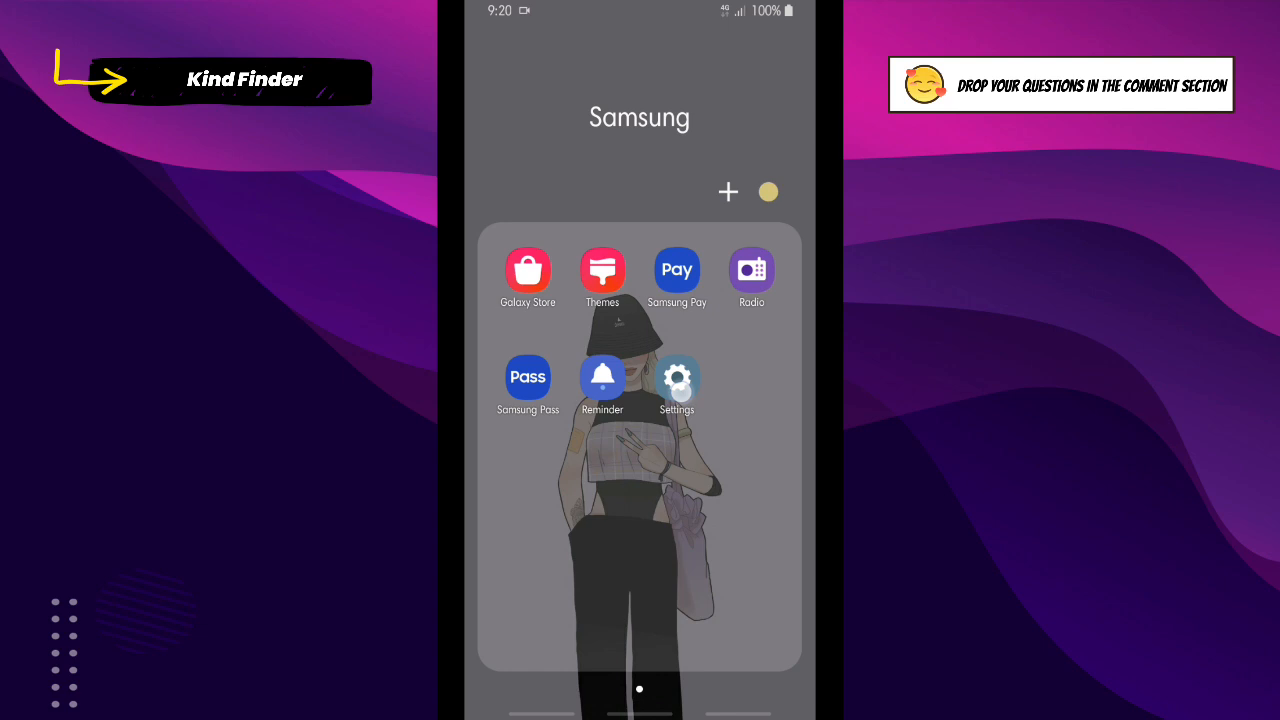
left_click(677, 378)
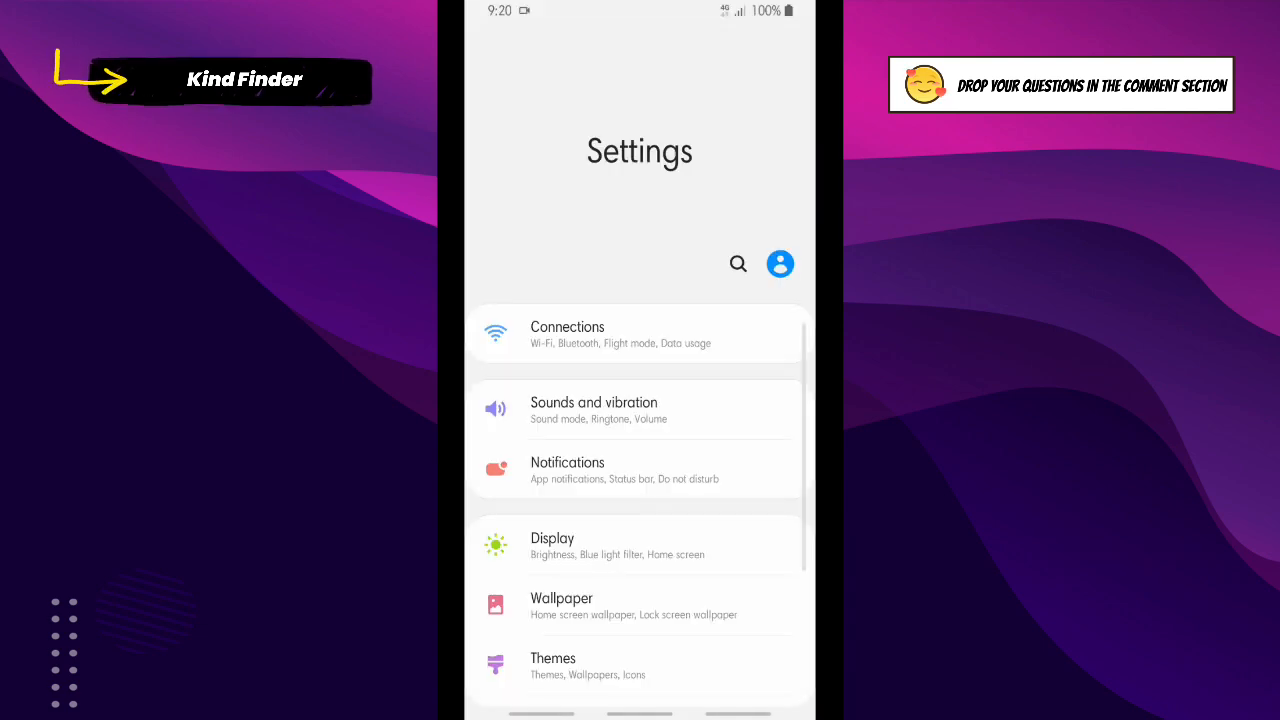
scroll("down", 3)
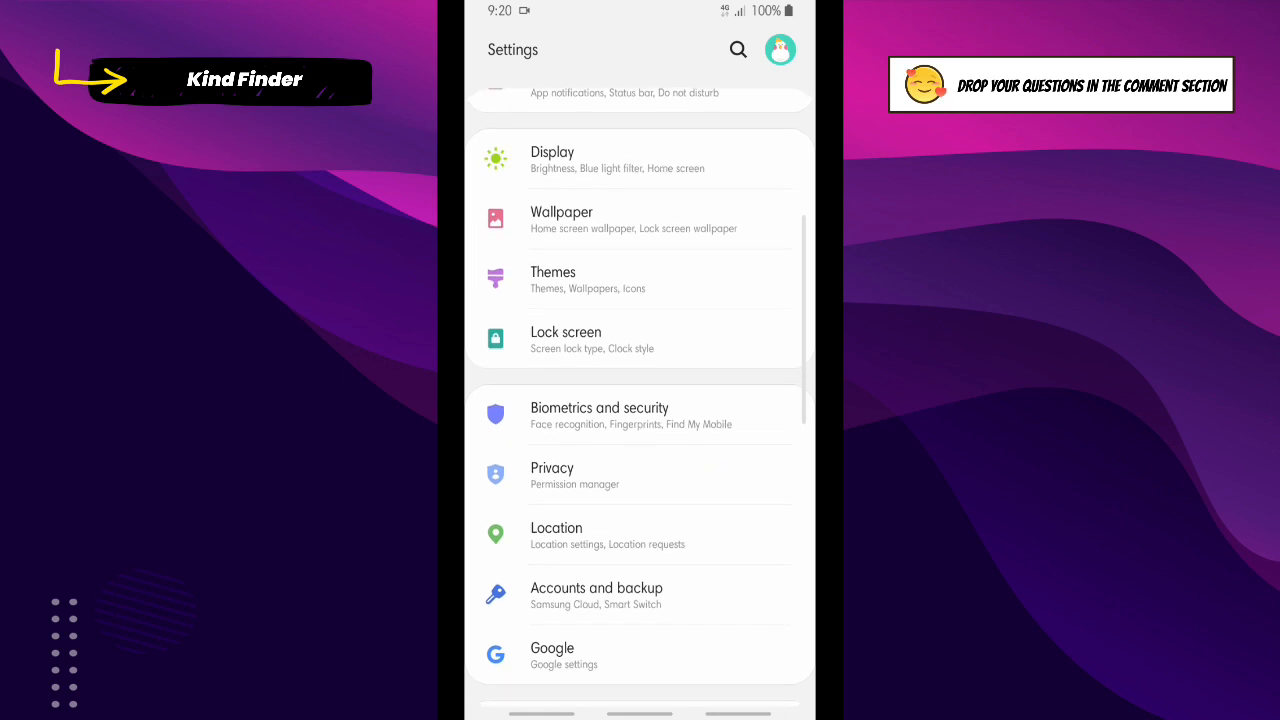
left_click(640, 475)
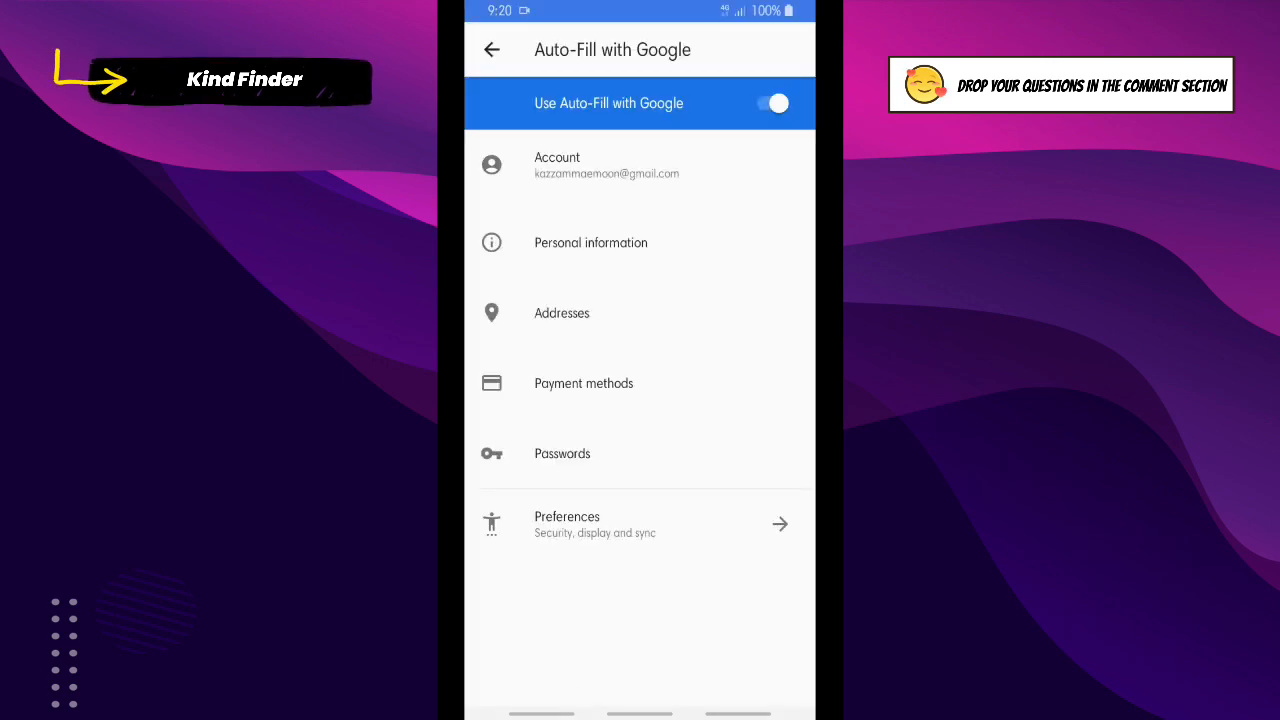
- Open Auto-Fill with Google, toggle it off and back on, then show recent apps
left_click(607, 165)
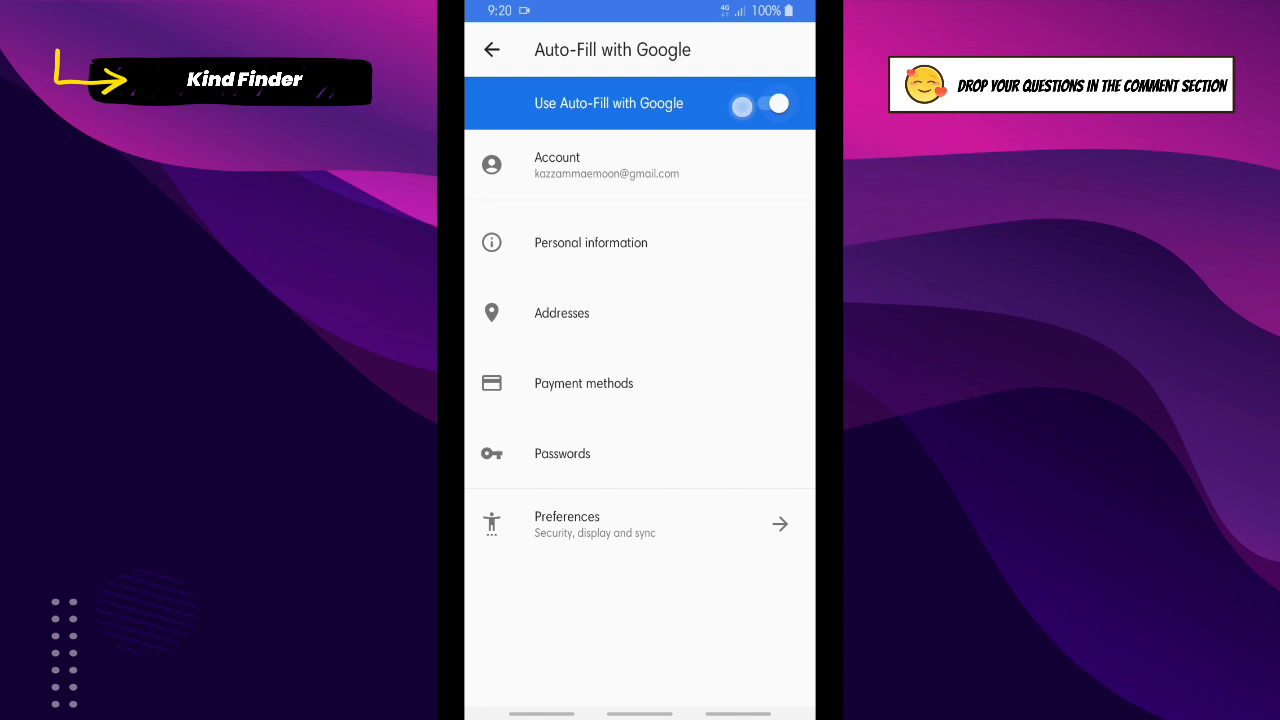
left_click(766, 104)
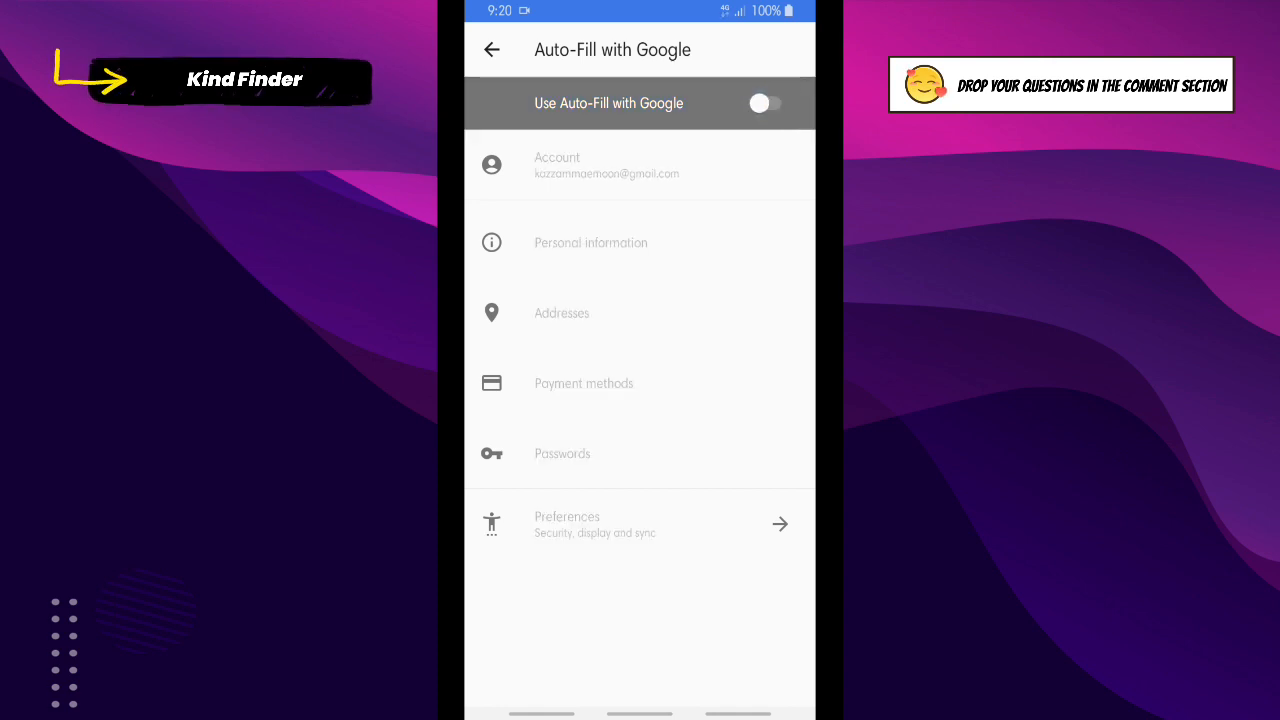
left_click(766, 103)
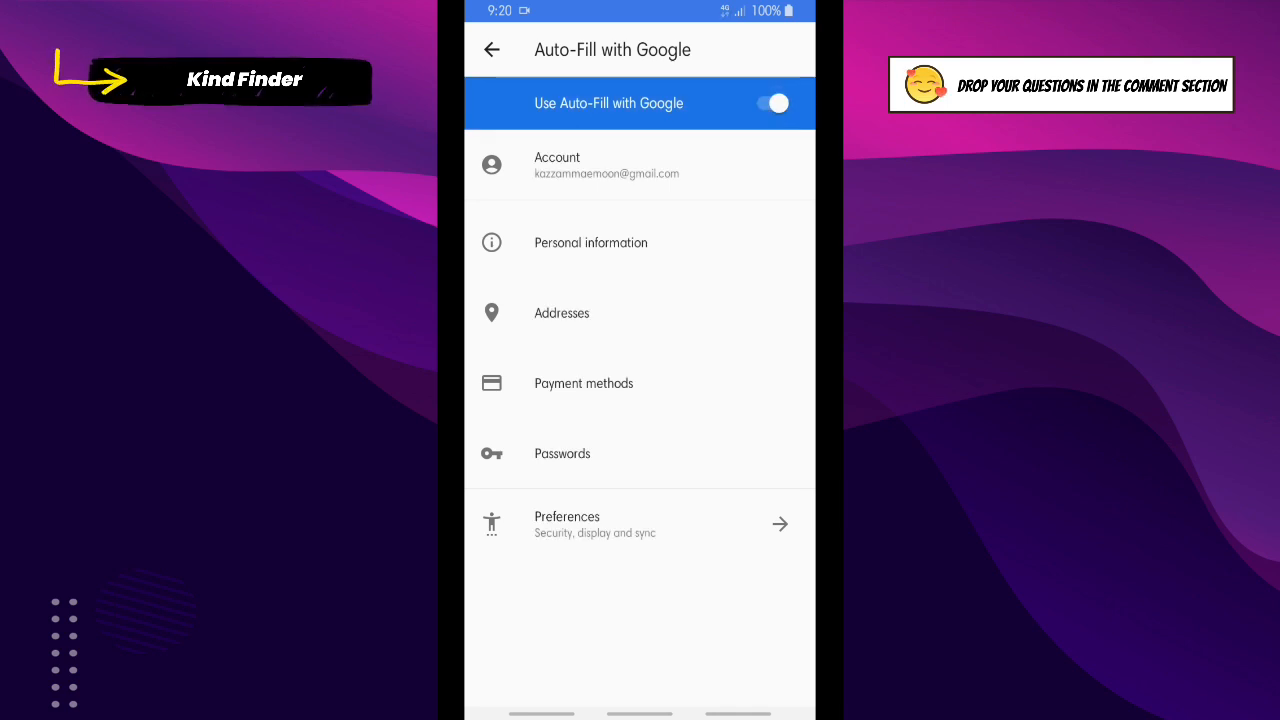
left_click(629, 450)
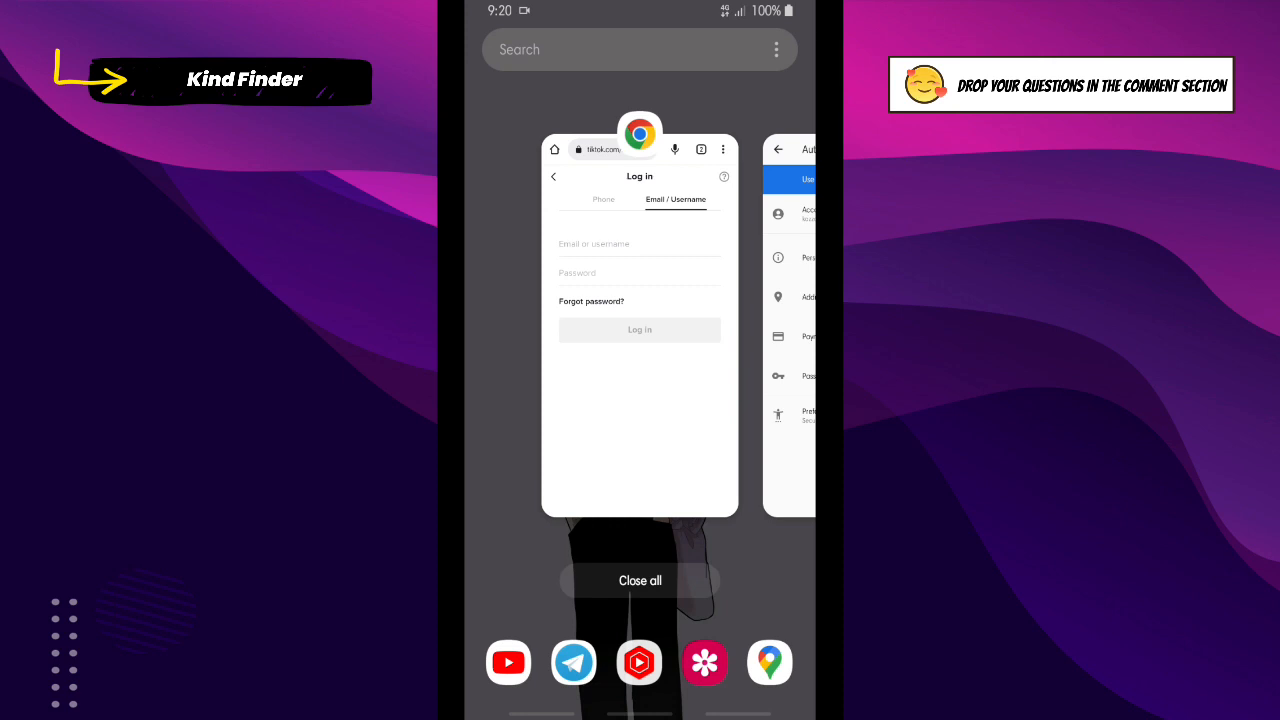
- Return to Chrome's TikTok login page and submit the filled email and password
left_click(639, 330)
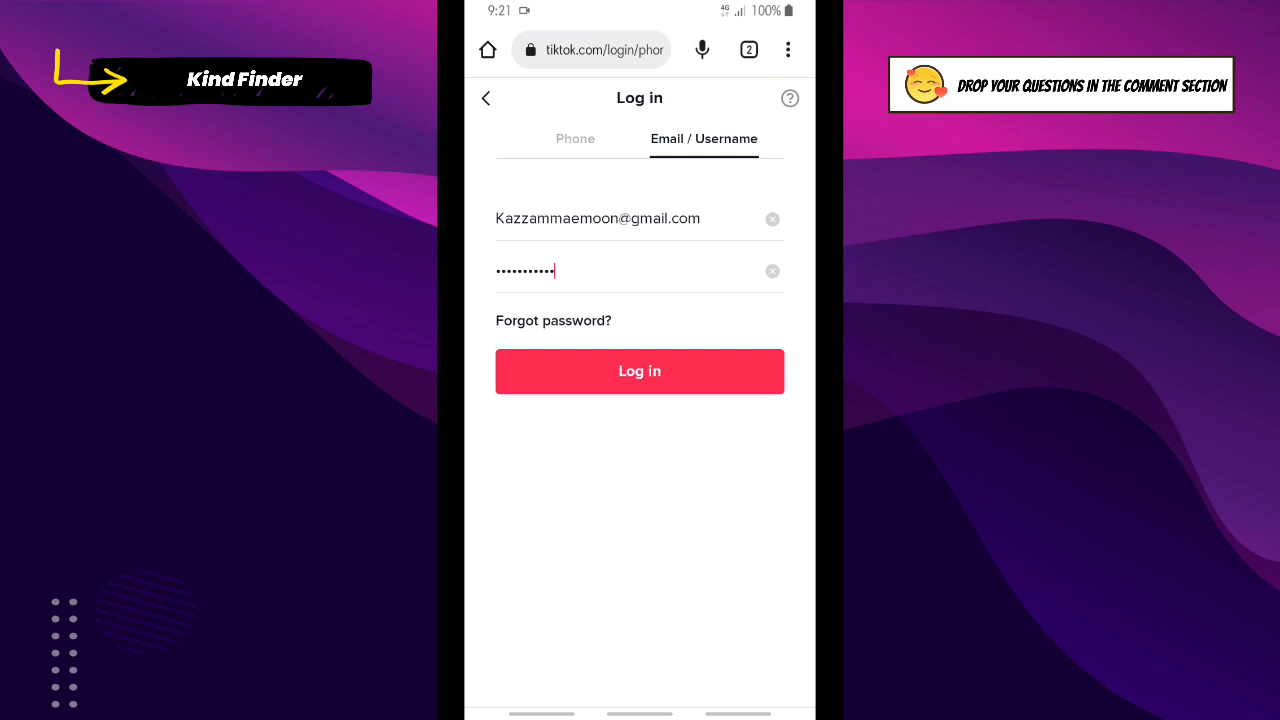
left_click(639, 371)
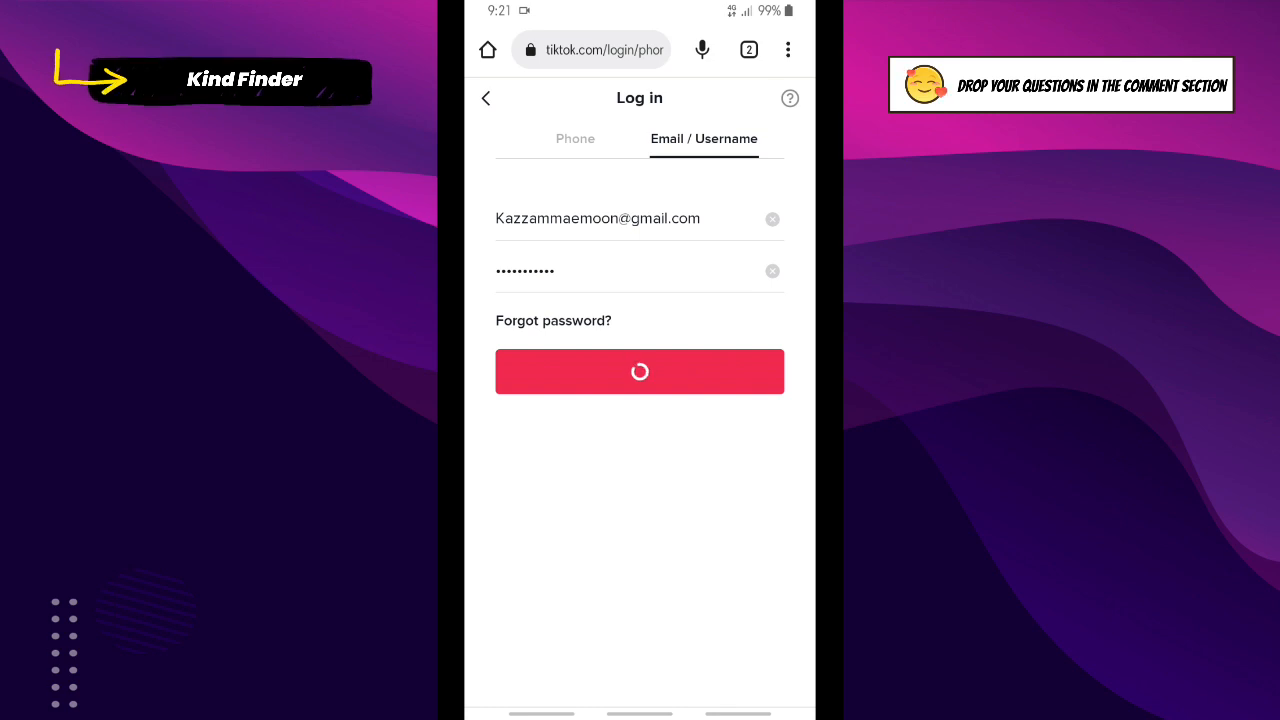
- Finish the TikTok login until the profile page loads with a save-password offer
left_click(639, 371)
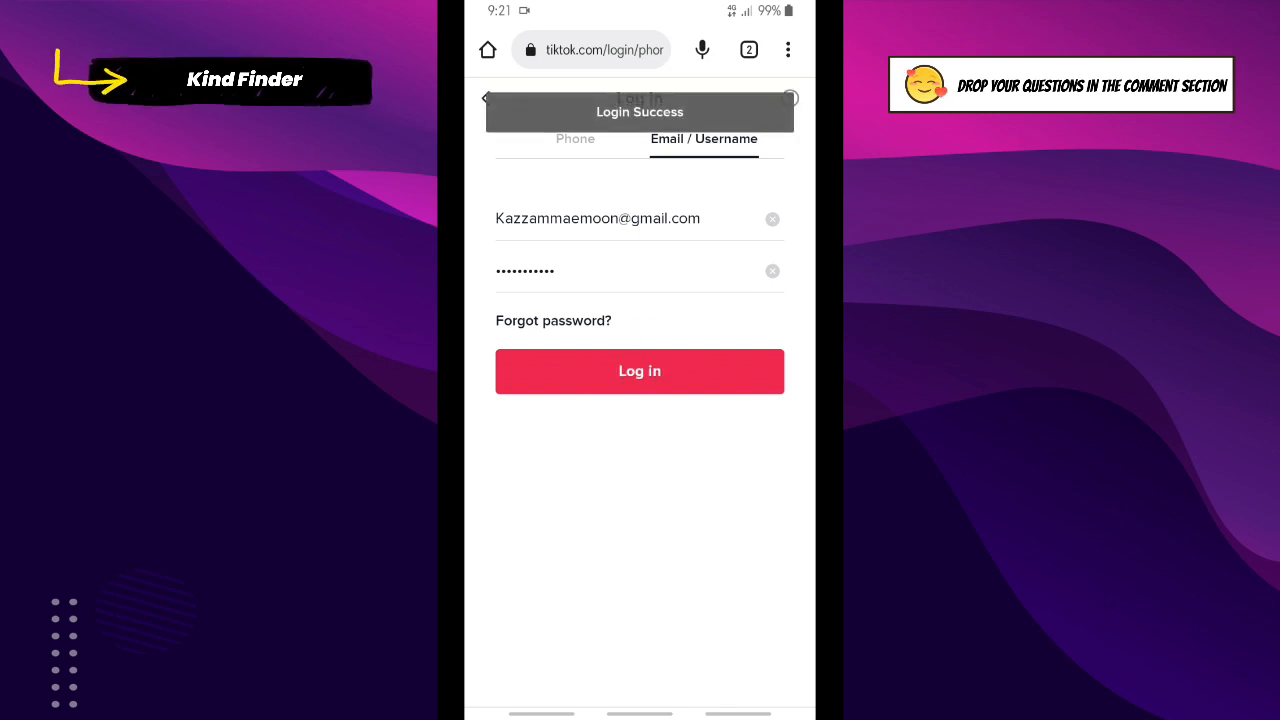
left_click(639, 371)
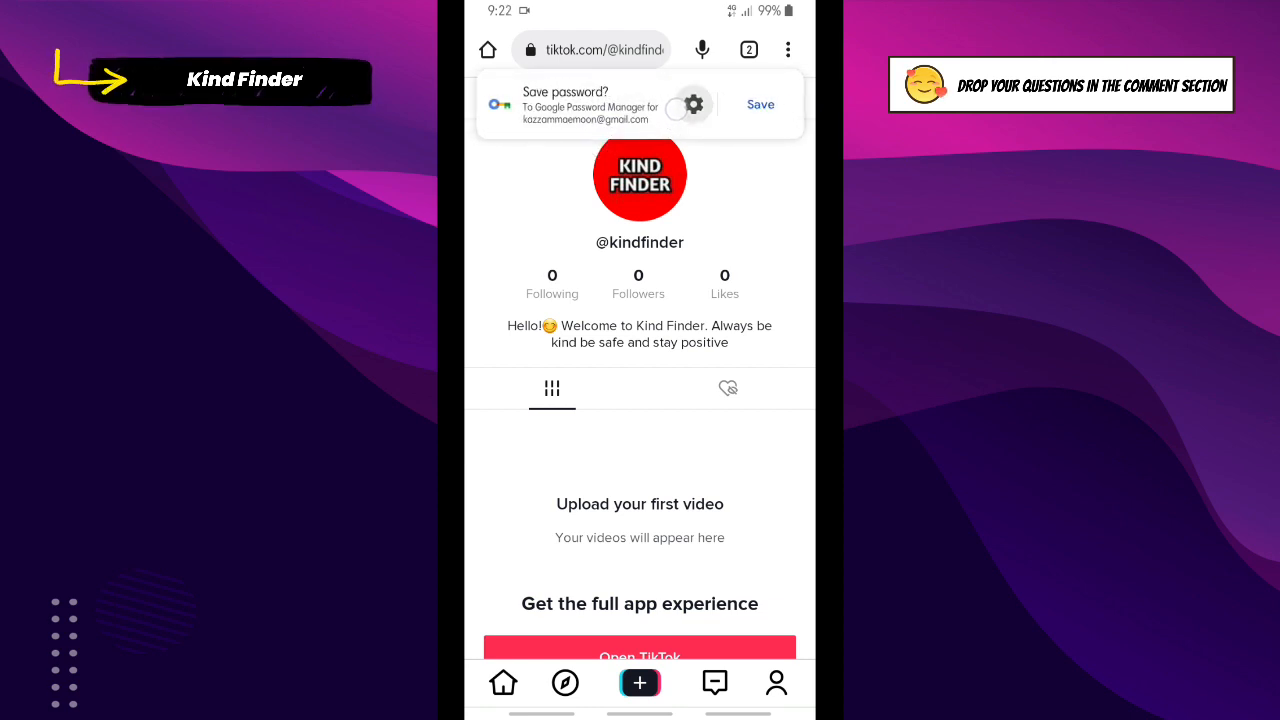
- Save the TikTok password to Google Password Manager and view saved passwords
left_click(688, 104)
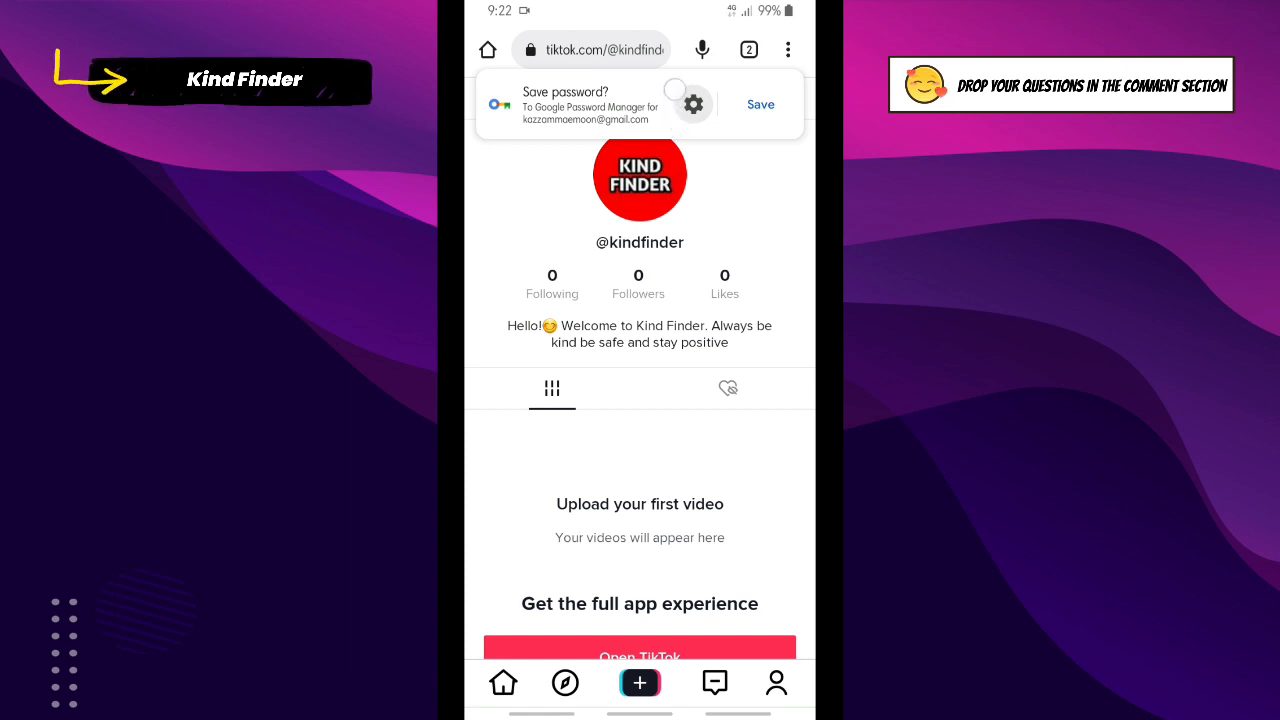
left_click(693, 104)
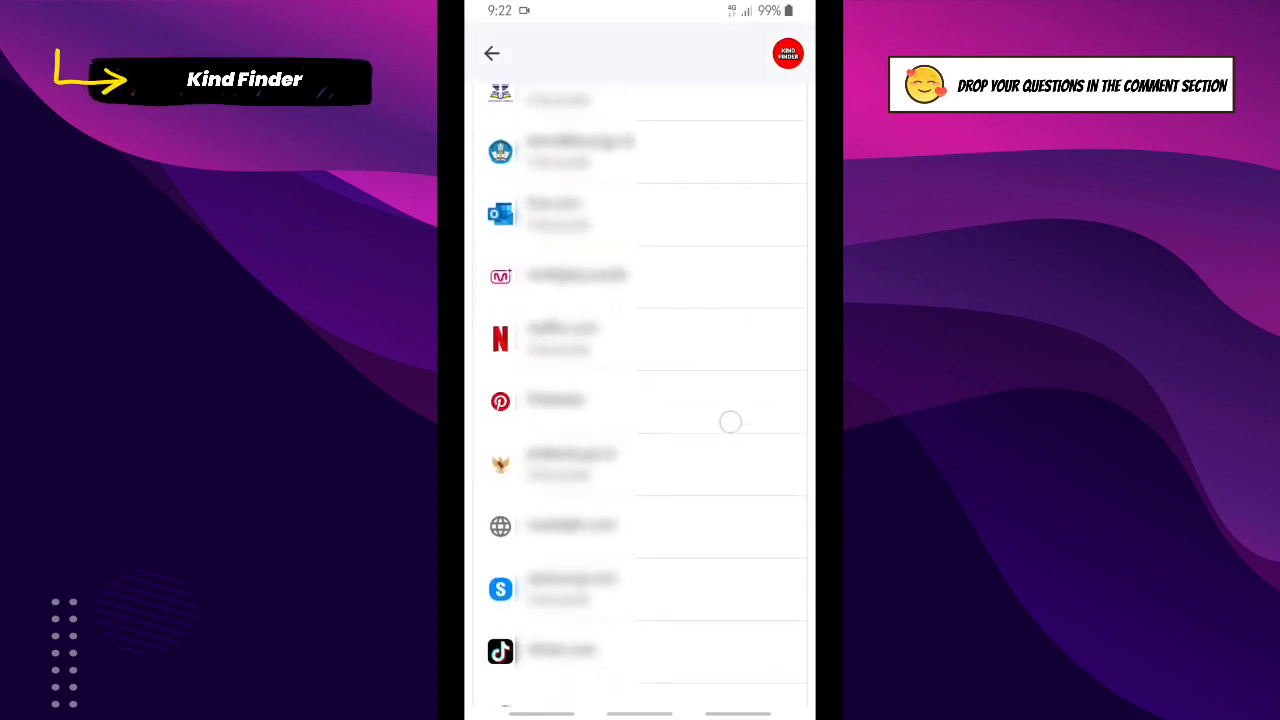
scroll("down", 3)
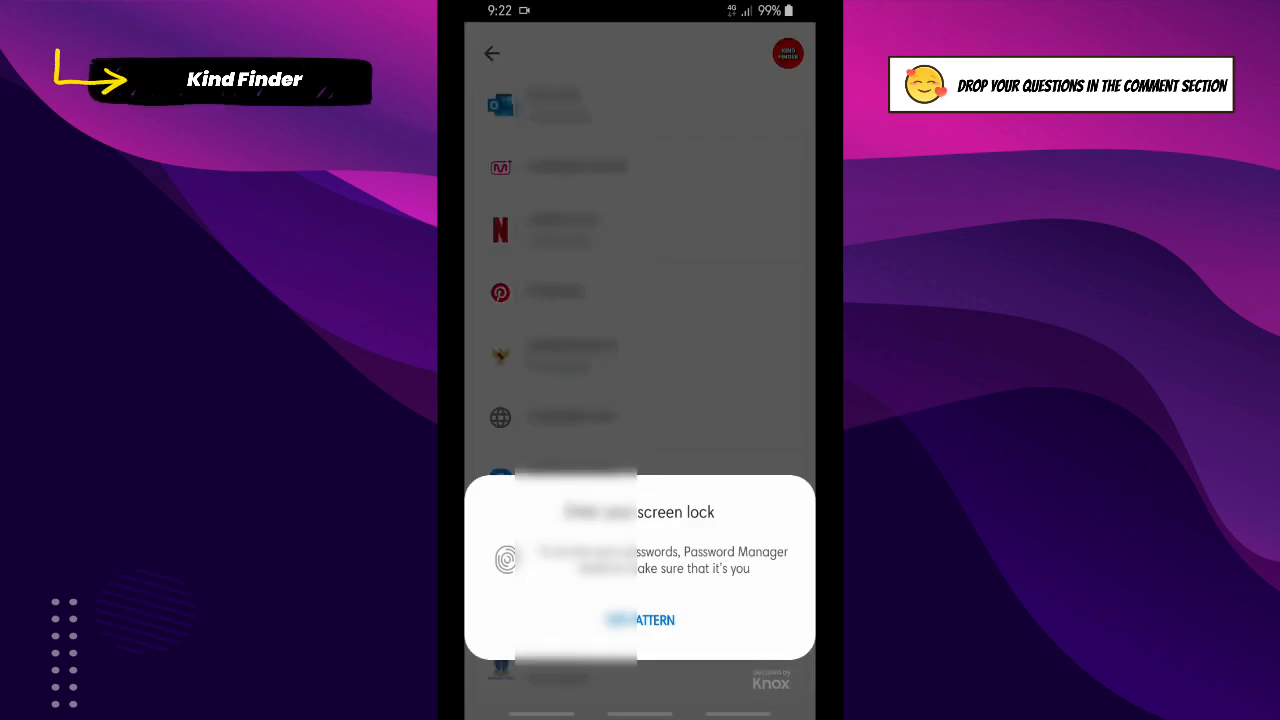
left_click(655, 620)
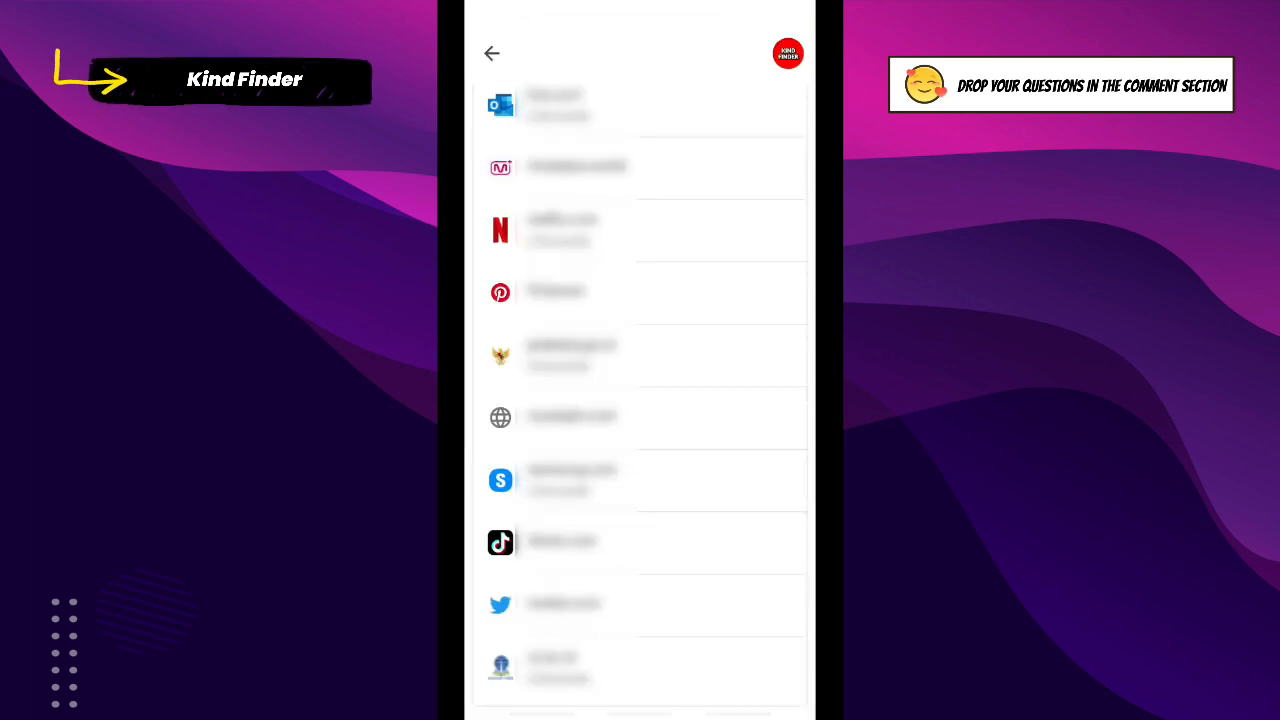